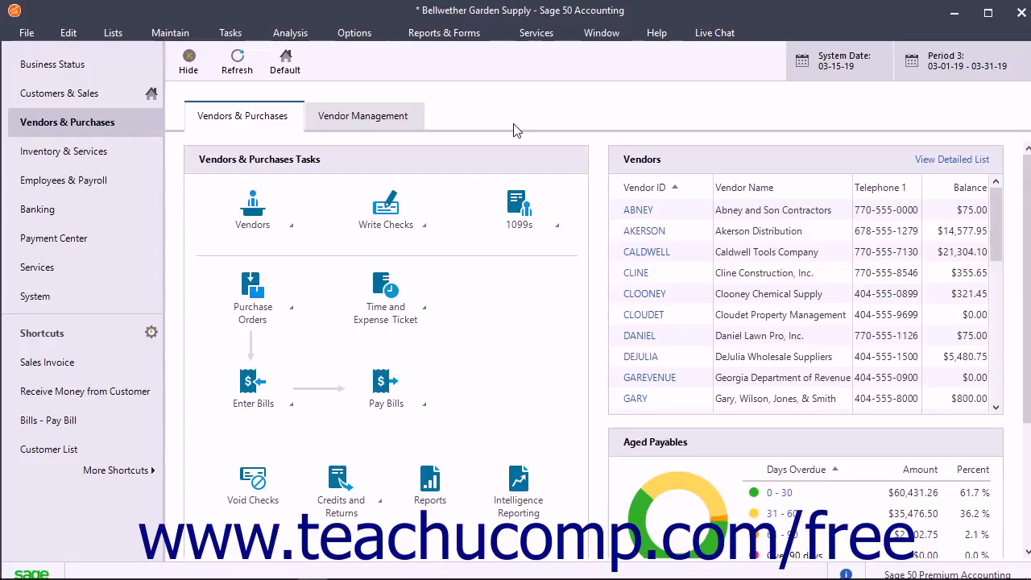
# - Show the Purchase Orders choices on the Vendors & Purchases page
pyautogui.click(231, 32)
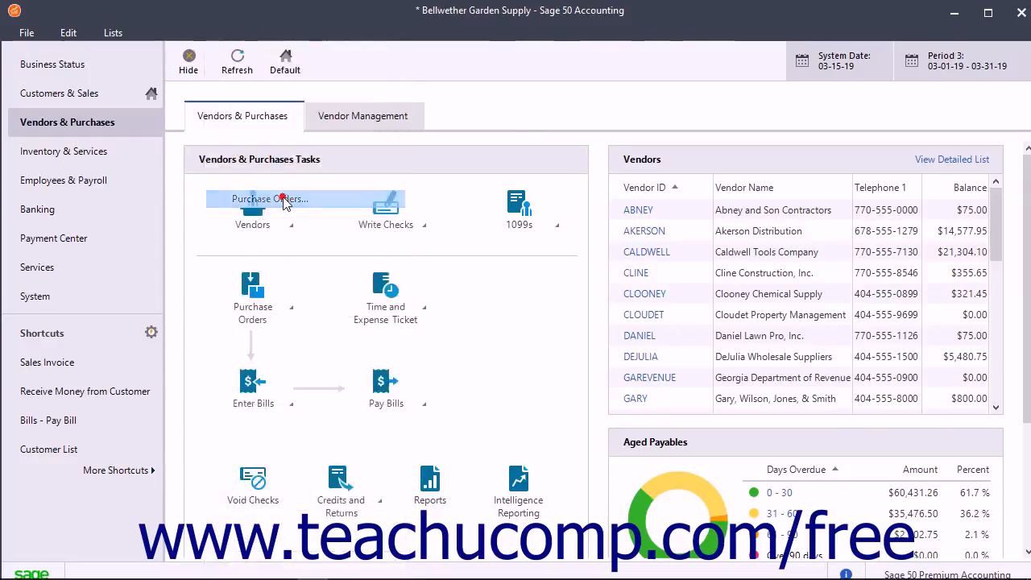
# - Start a new purchase order and choose vendor DEJULIA from the lookup list
pyautogui.click(269, 200)
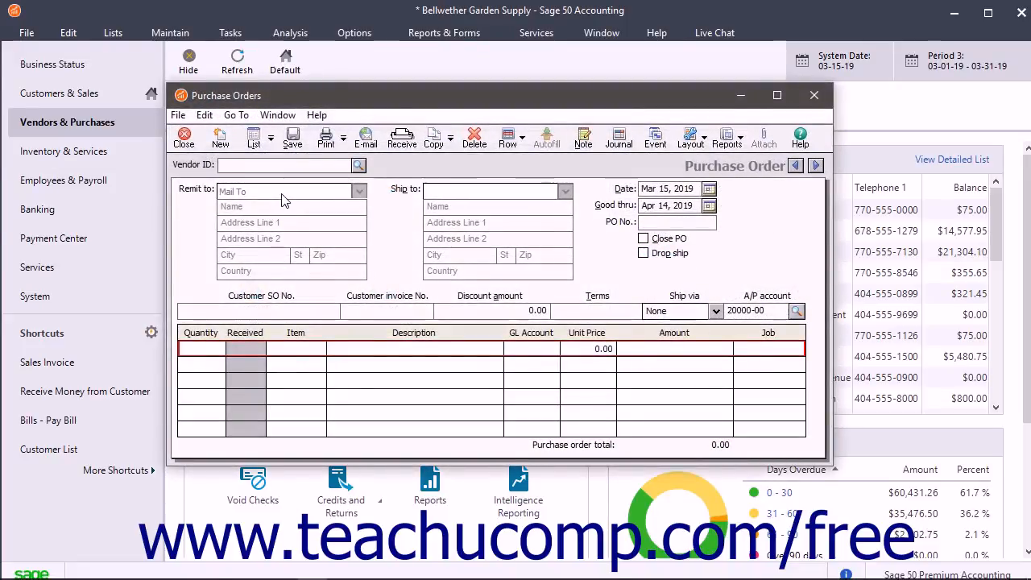
pyautogui.moveTo(220, 137)
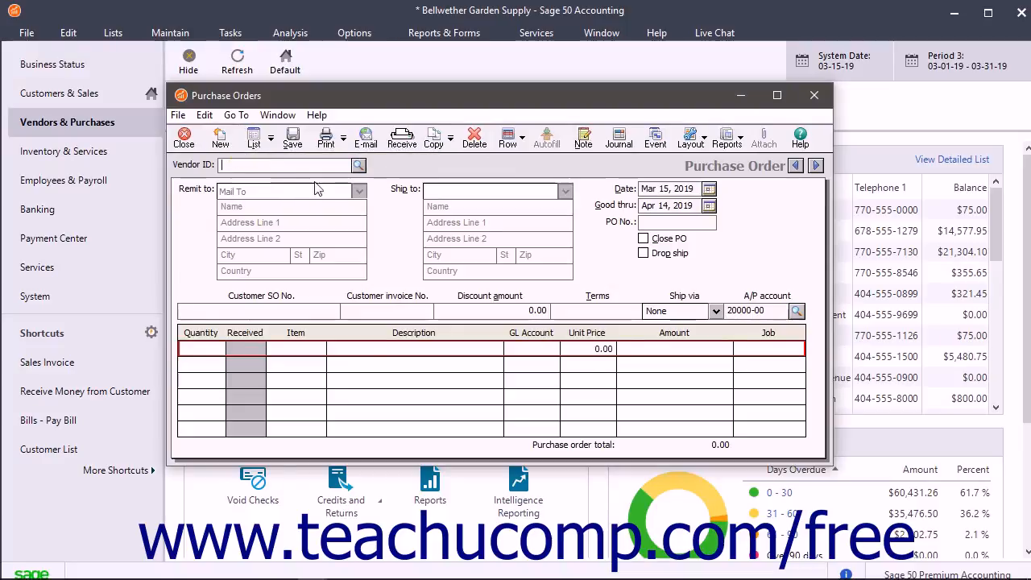
pyautogui.click(358, 164)
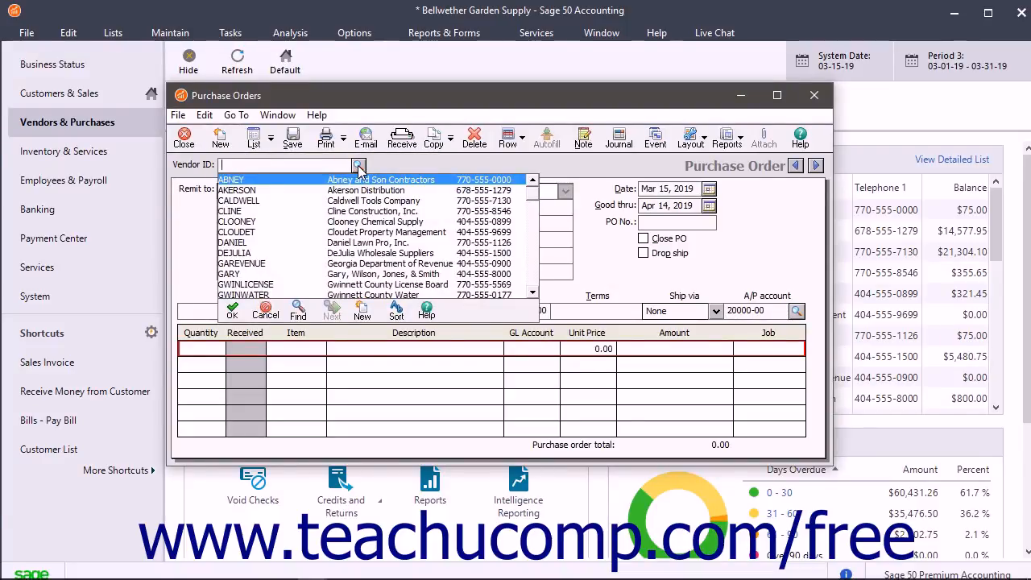
pyautogui.click(233, 253)
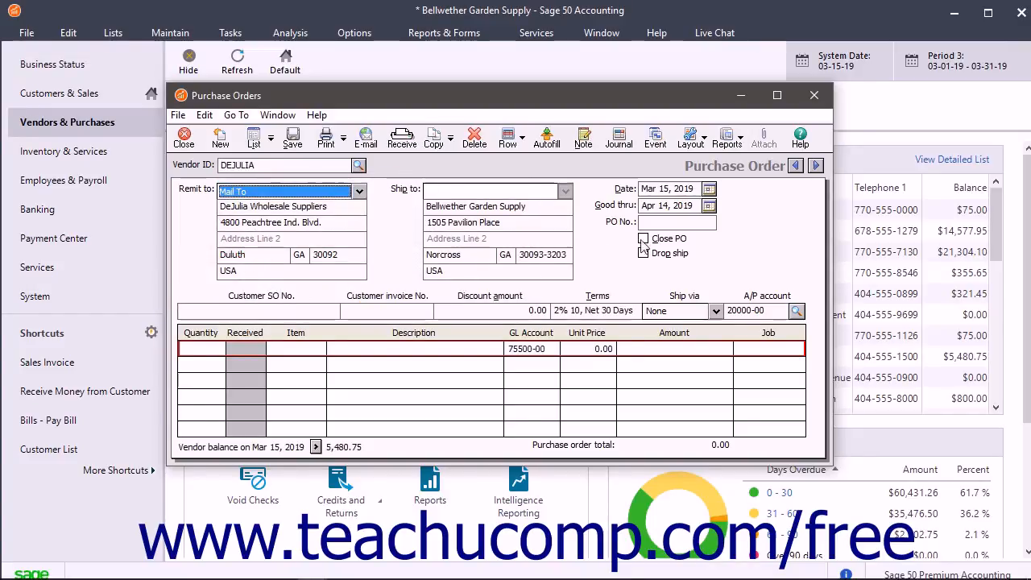
pyautogui.click(677, 222)
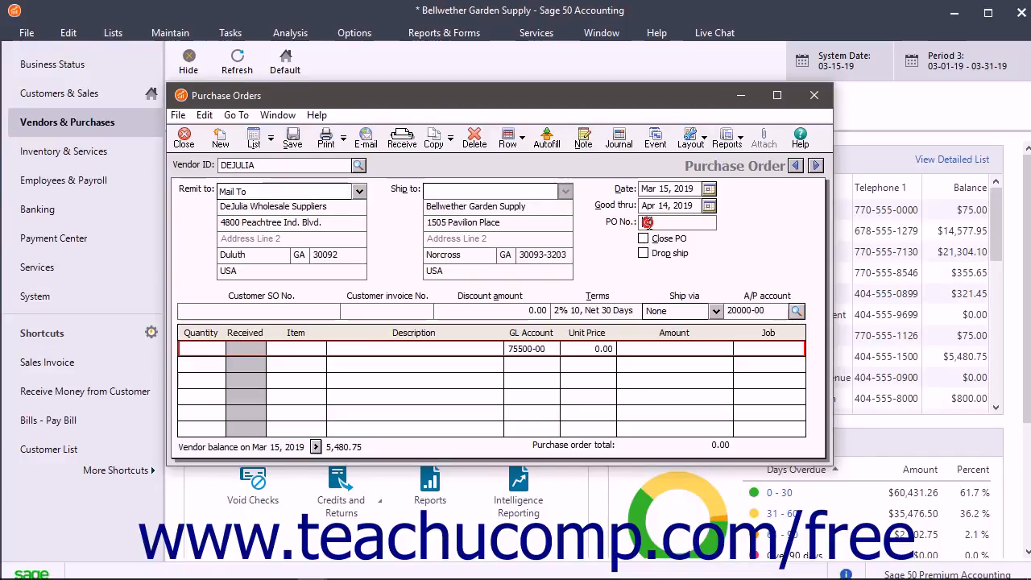
pyautogui.click(677, 222)
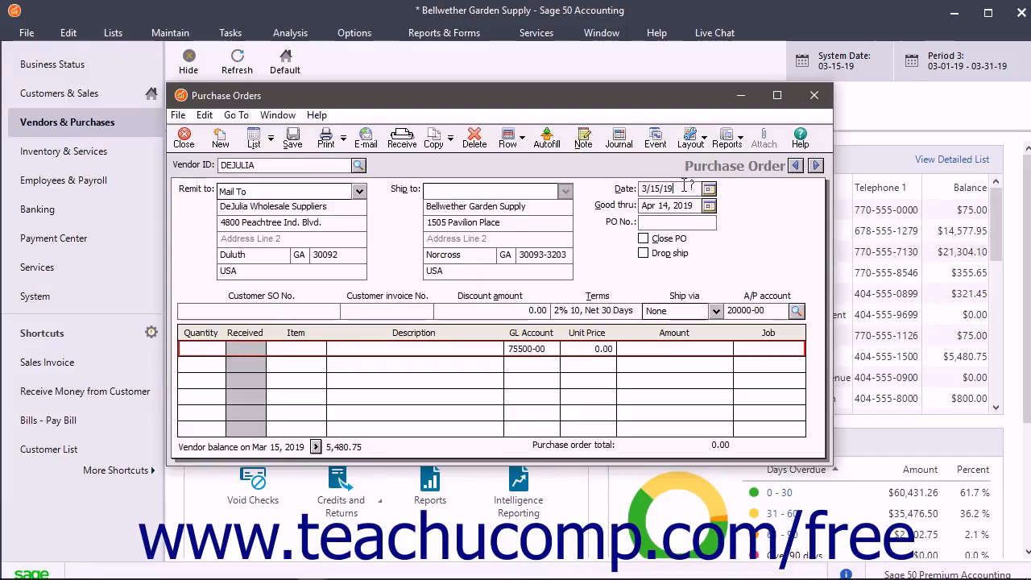
pyautogui.click(667, 204)
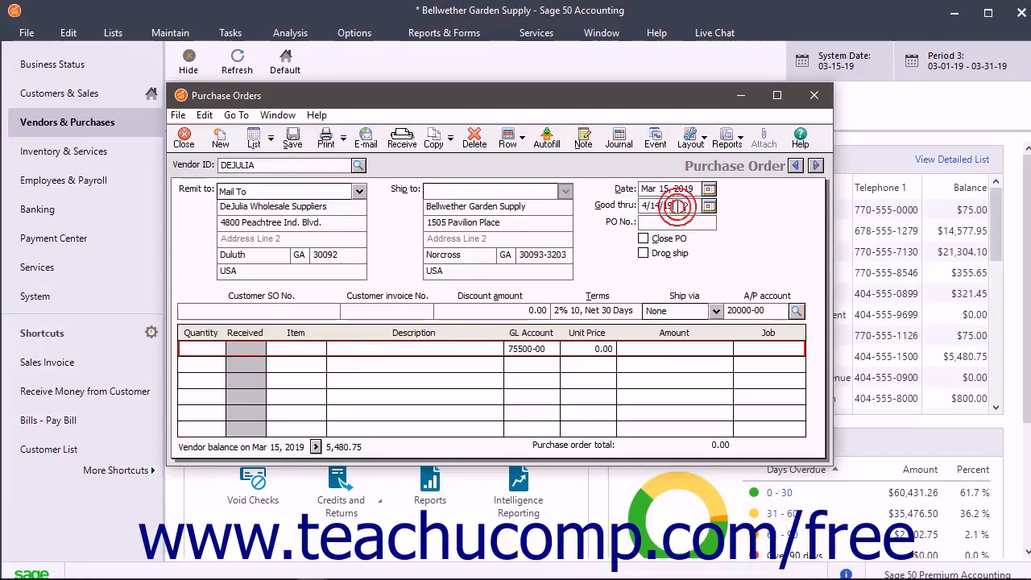
pyautogui.click(677, 206)
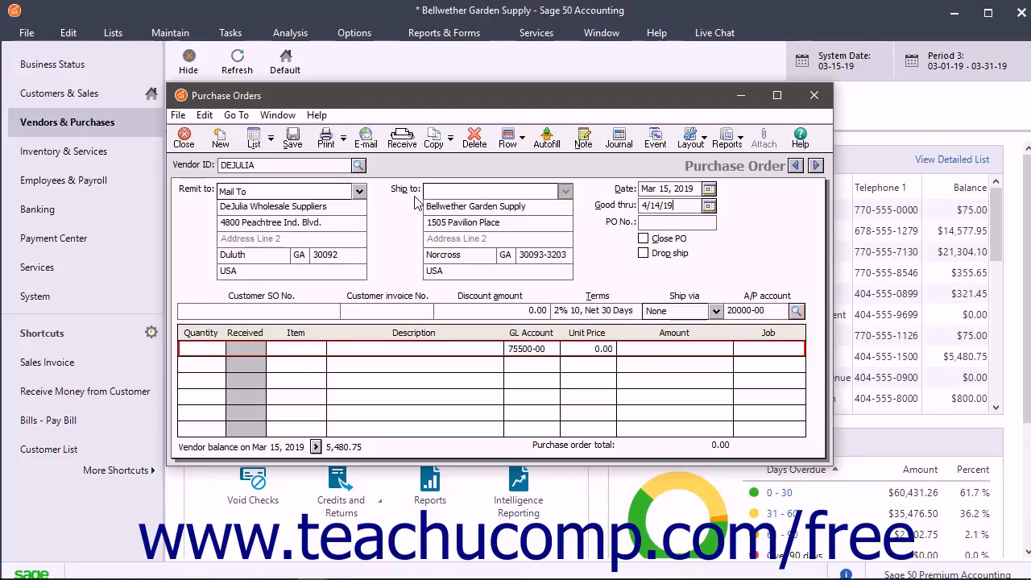
pyautogui.moveTo(412, 211)
pyautogui.write('100')
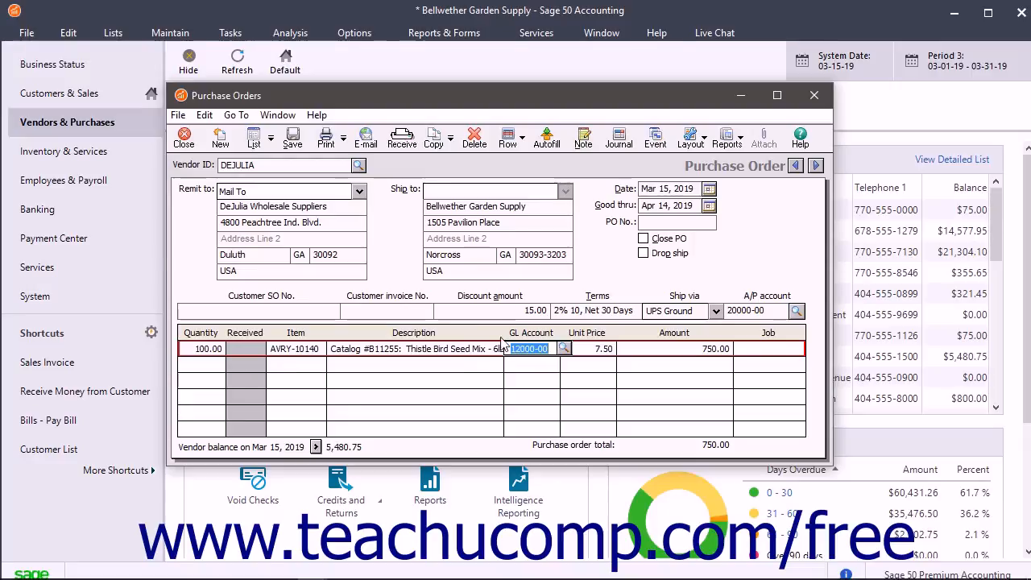
pyautogui.moveTo(546, 137)
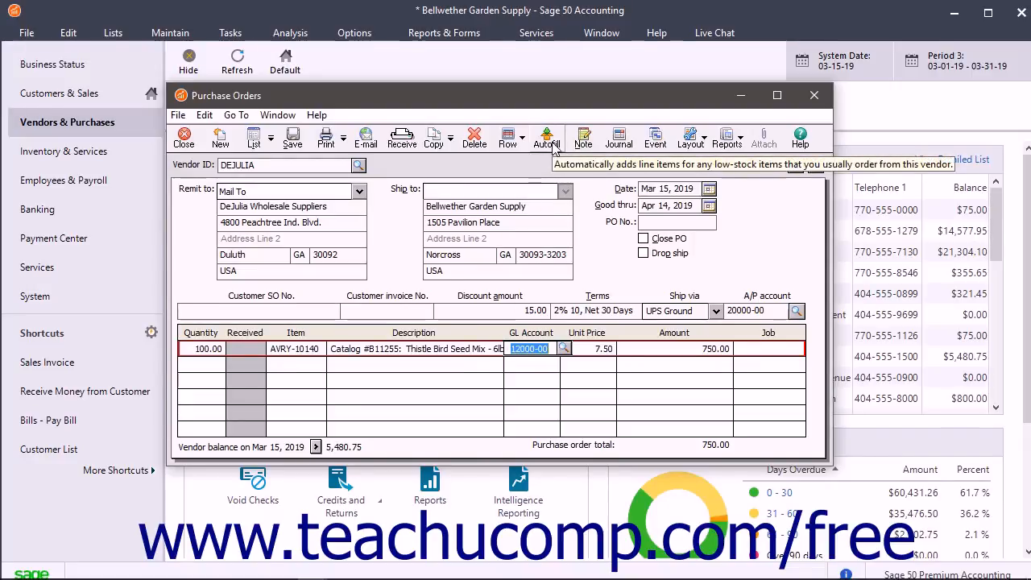
# - Autofill the vendor's low-stock catalog items, bringing the order to 1,295.70
pyautogui.click(548, 137)
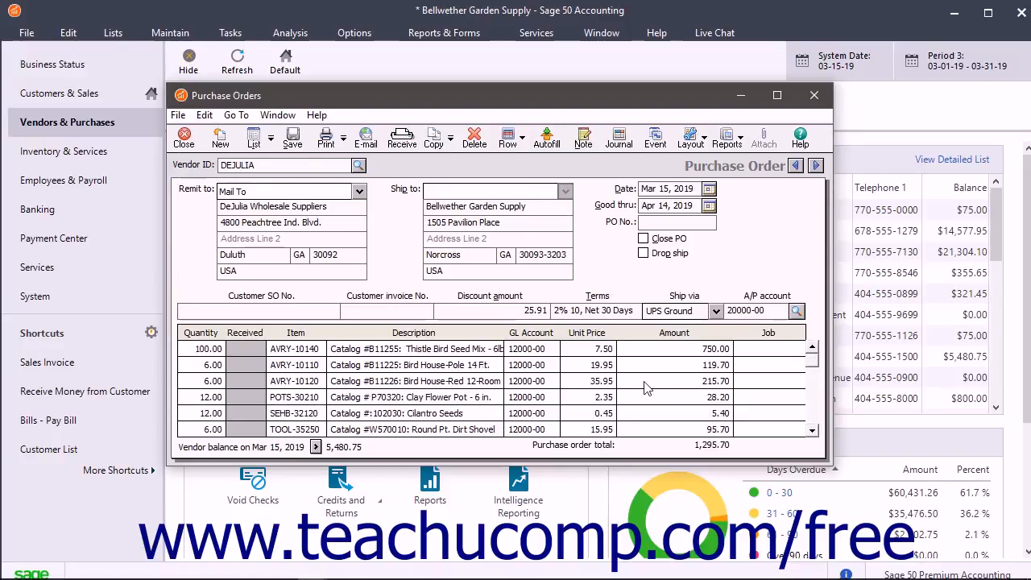
pyautogui.moveTo(223, 358)
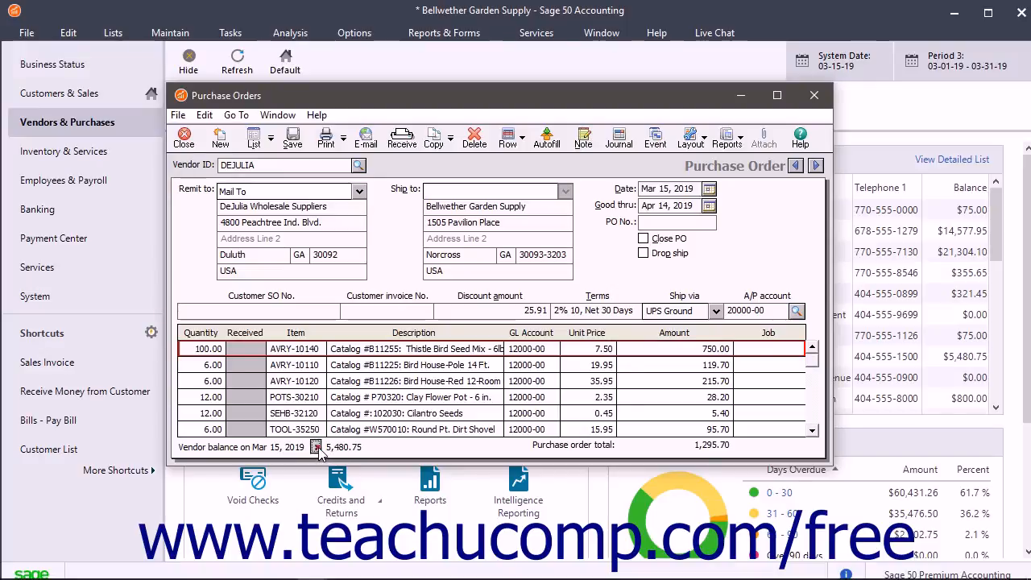
# - Review the line items and save the DEJULIA purchase order totaling 1,295.70
pyautogui.click(316, 448)
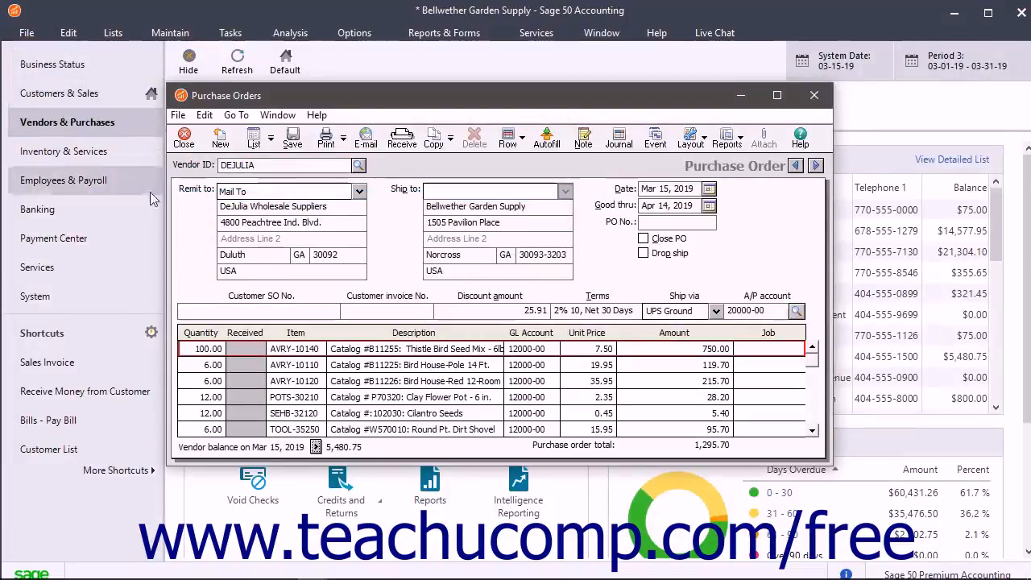
pyautogui.moveTo(482, 397)
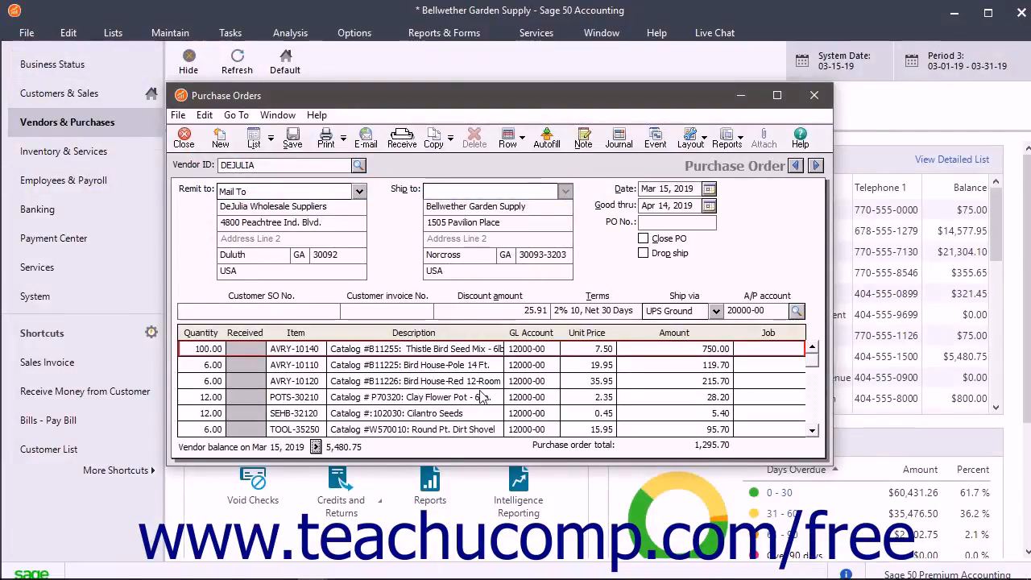
pyautogui.moveTo(294, 137)
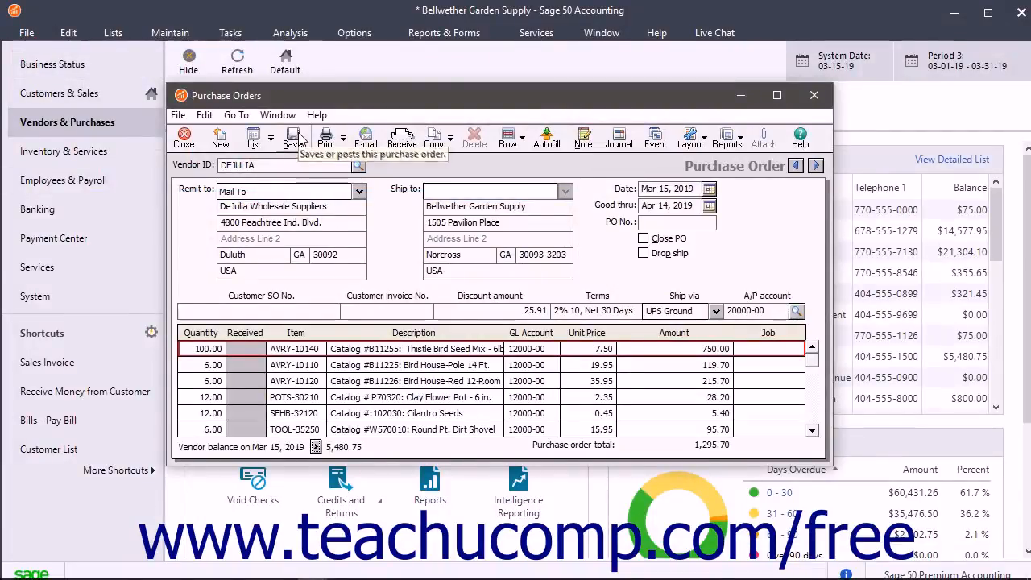
pyautogui.click(219, 137)
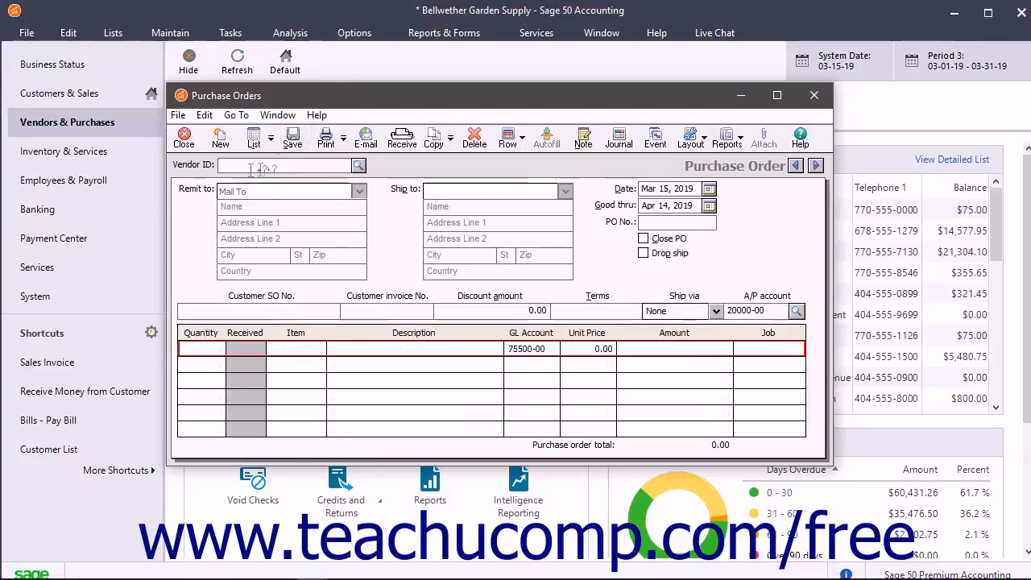